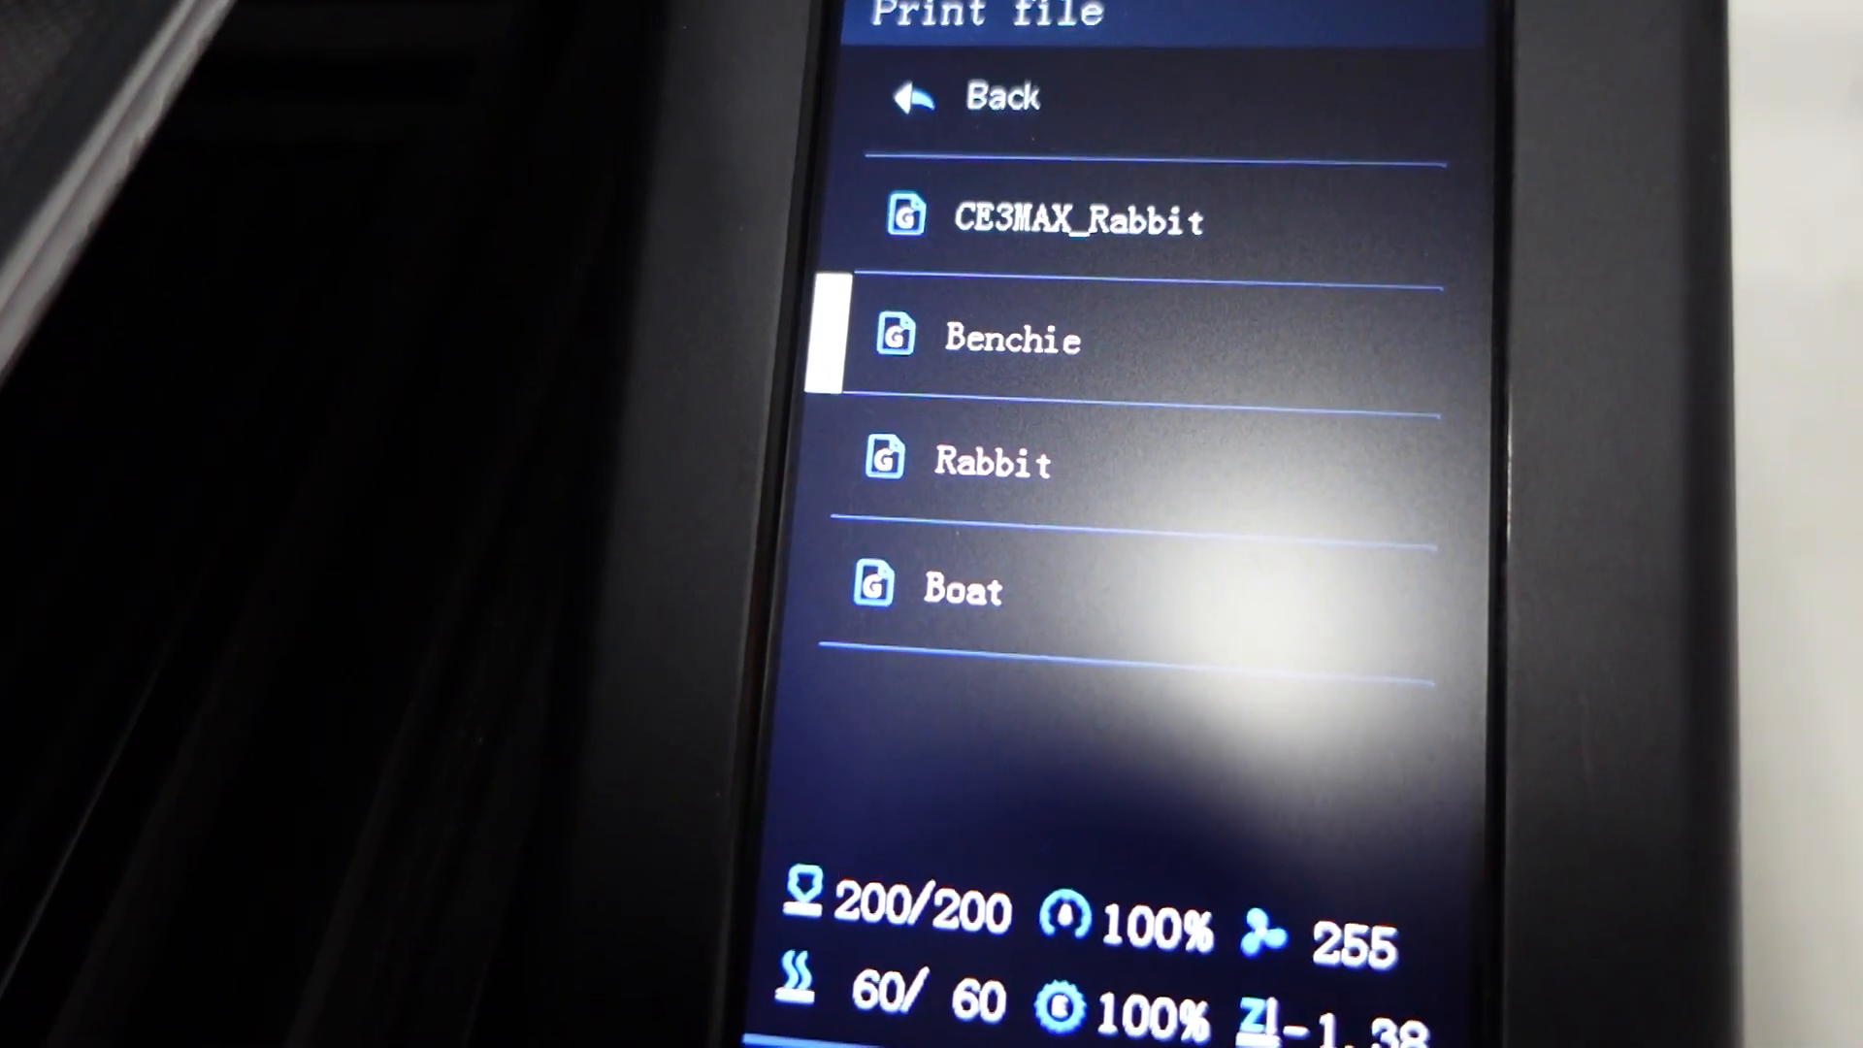
# Select the Wolverine TAS 1993 model from the wolverine folder in the Open dialog.
pyautogui.click(1012, 337)
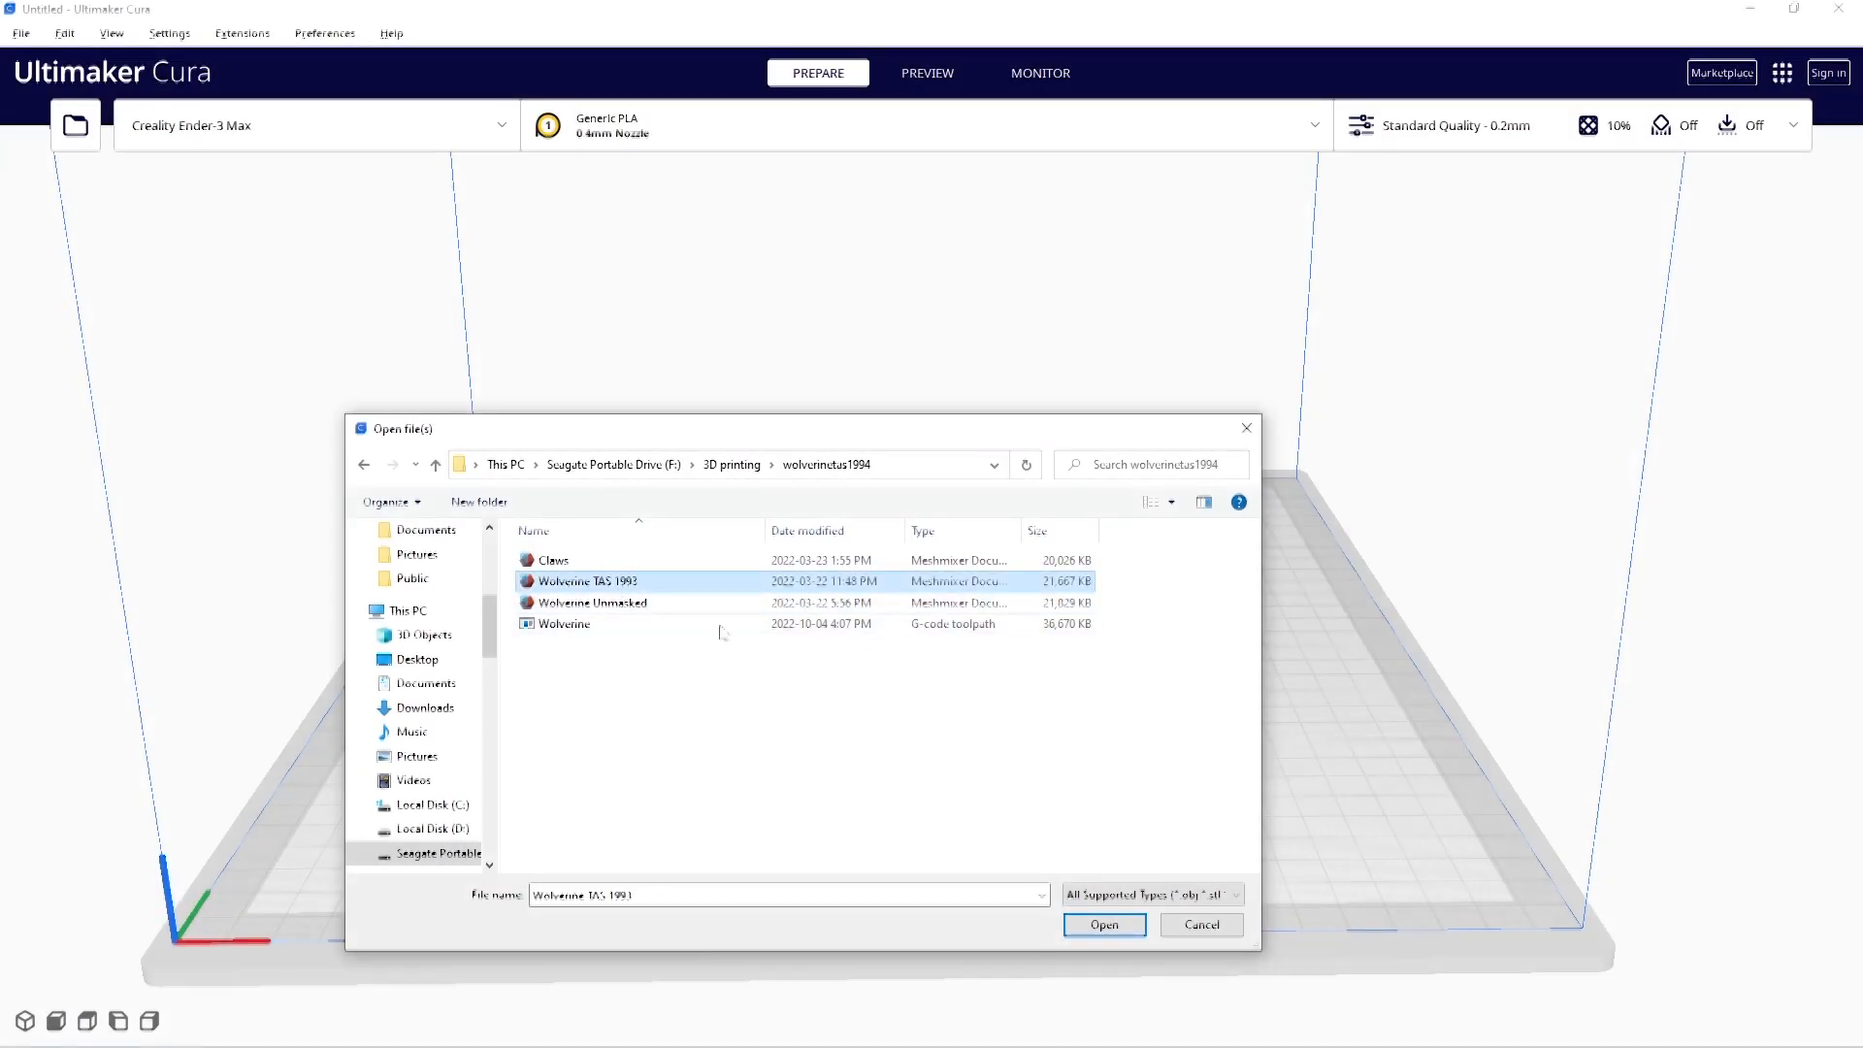
# Load Wolverine TAS 1993 onto the Ender-3 Max plate and bring up the print settings.
pyautogui.click(1102, 923)
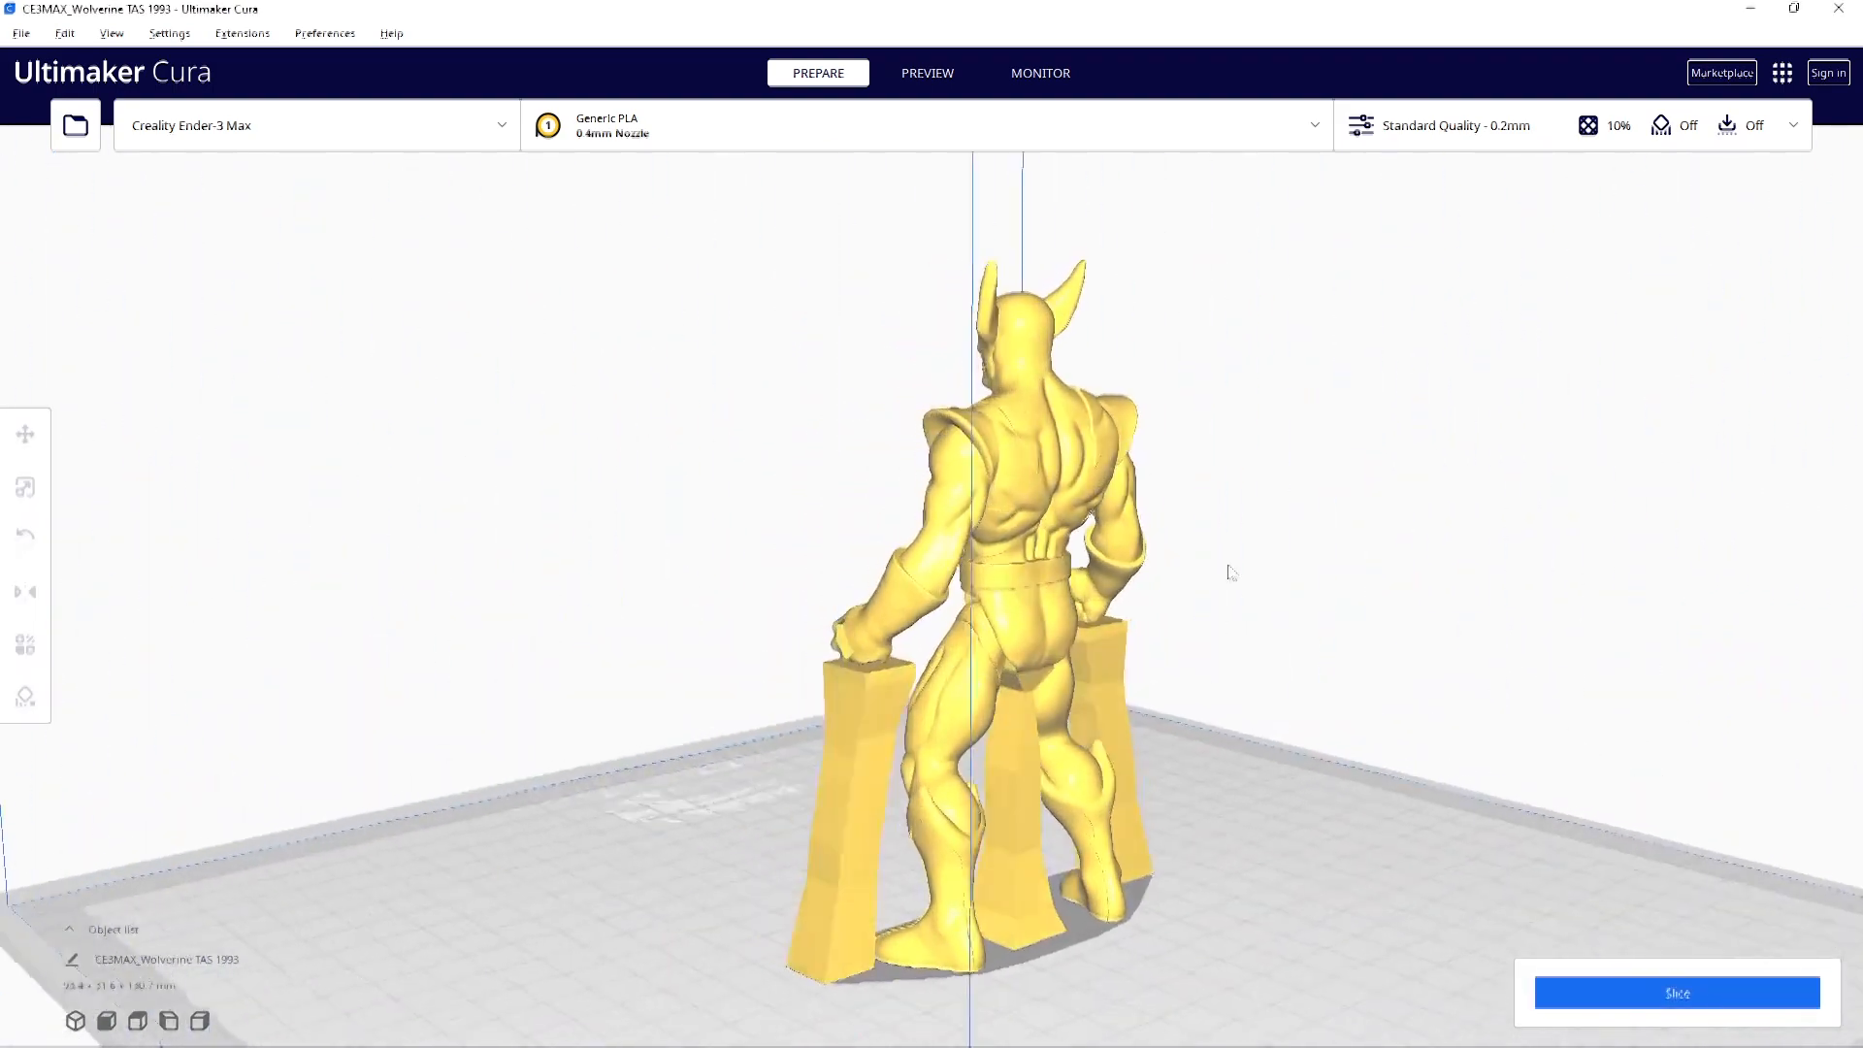
pyautogui.click(1793, 124)
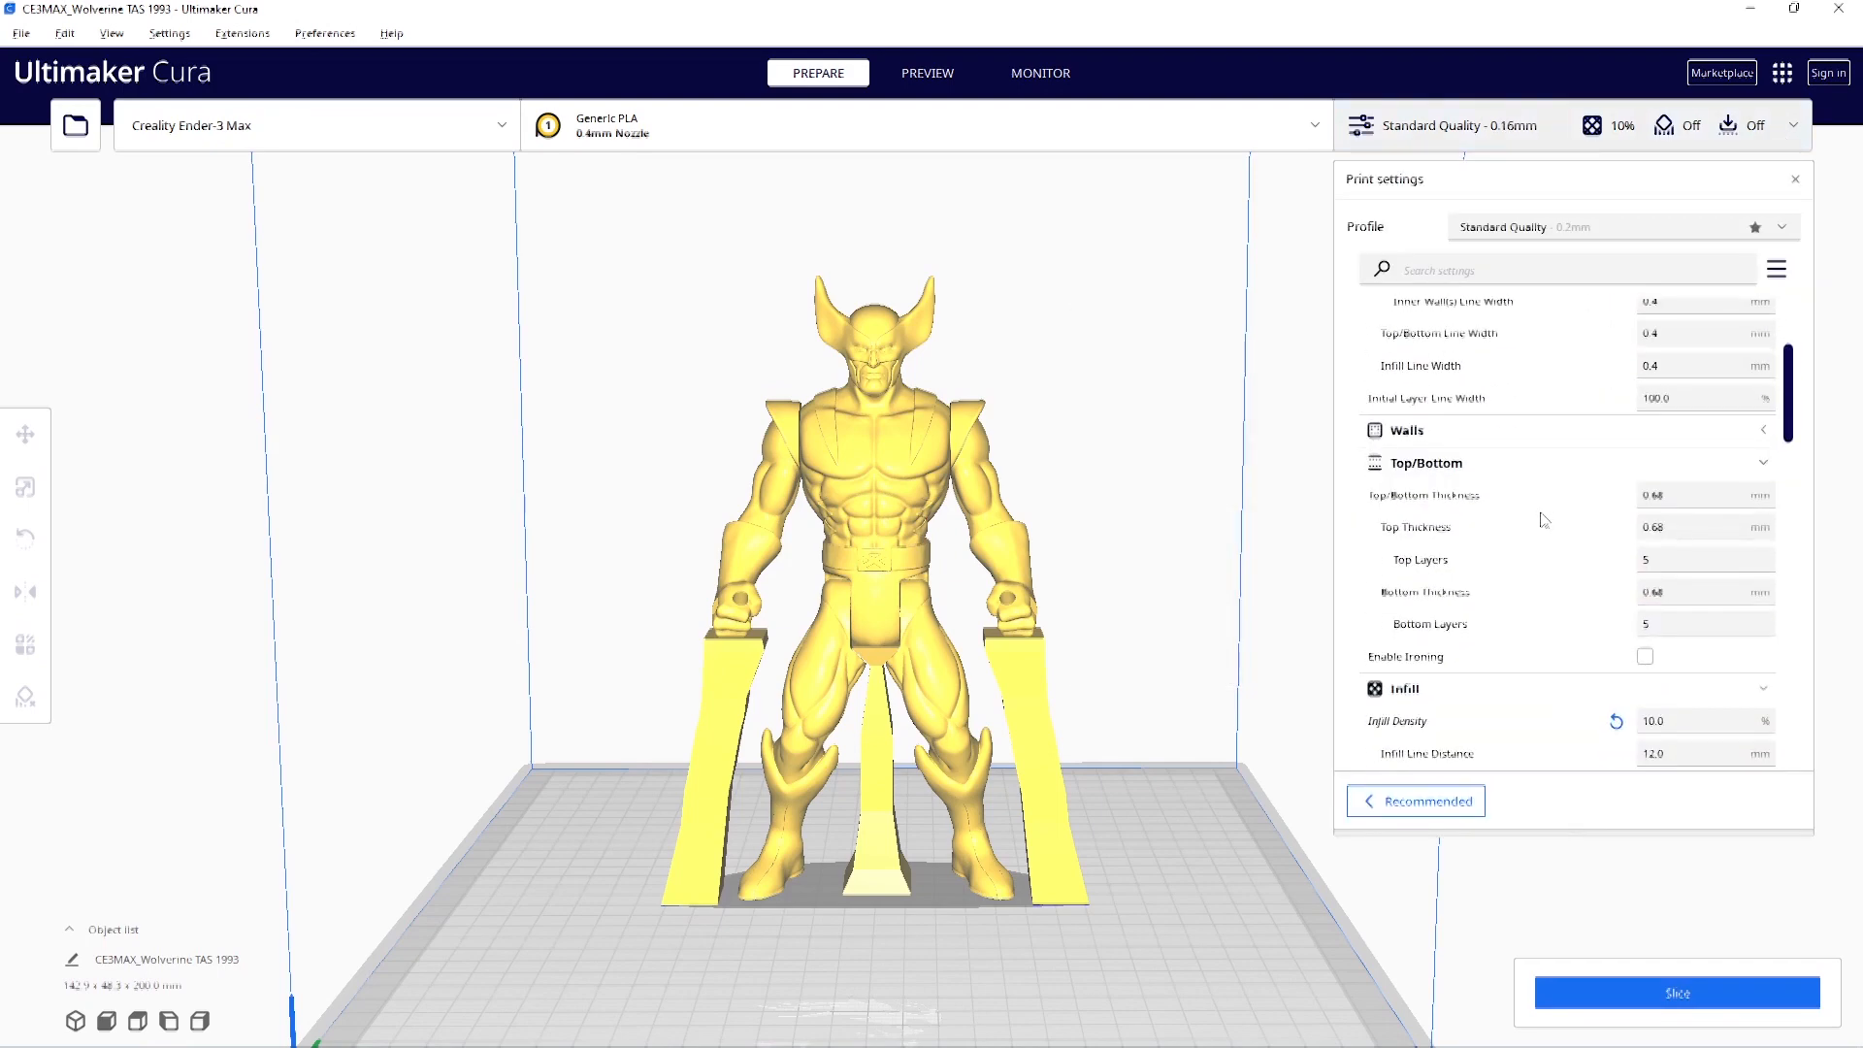
# Review Infill, Material and Speed settings, then slice the 200 mm figure at 0.16 mm.
pyautogui.scroll(-3)
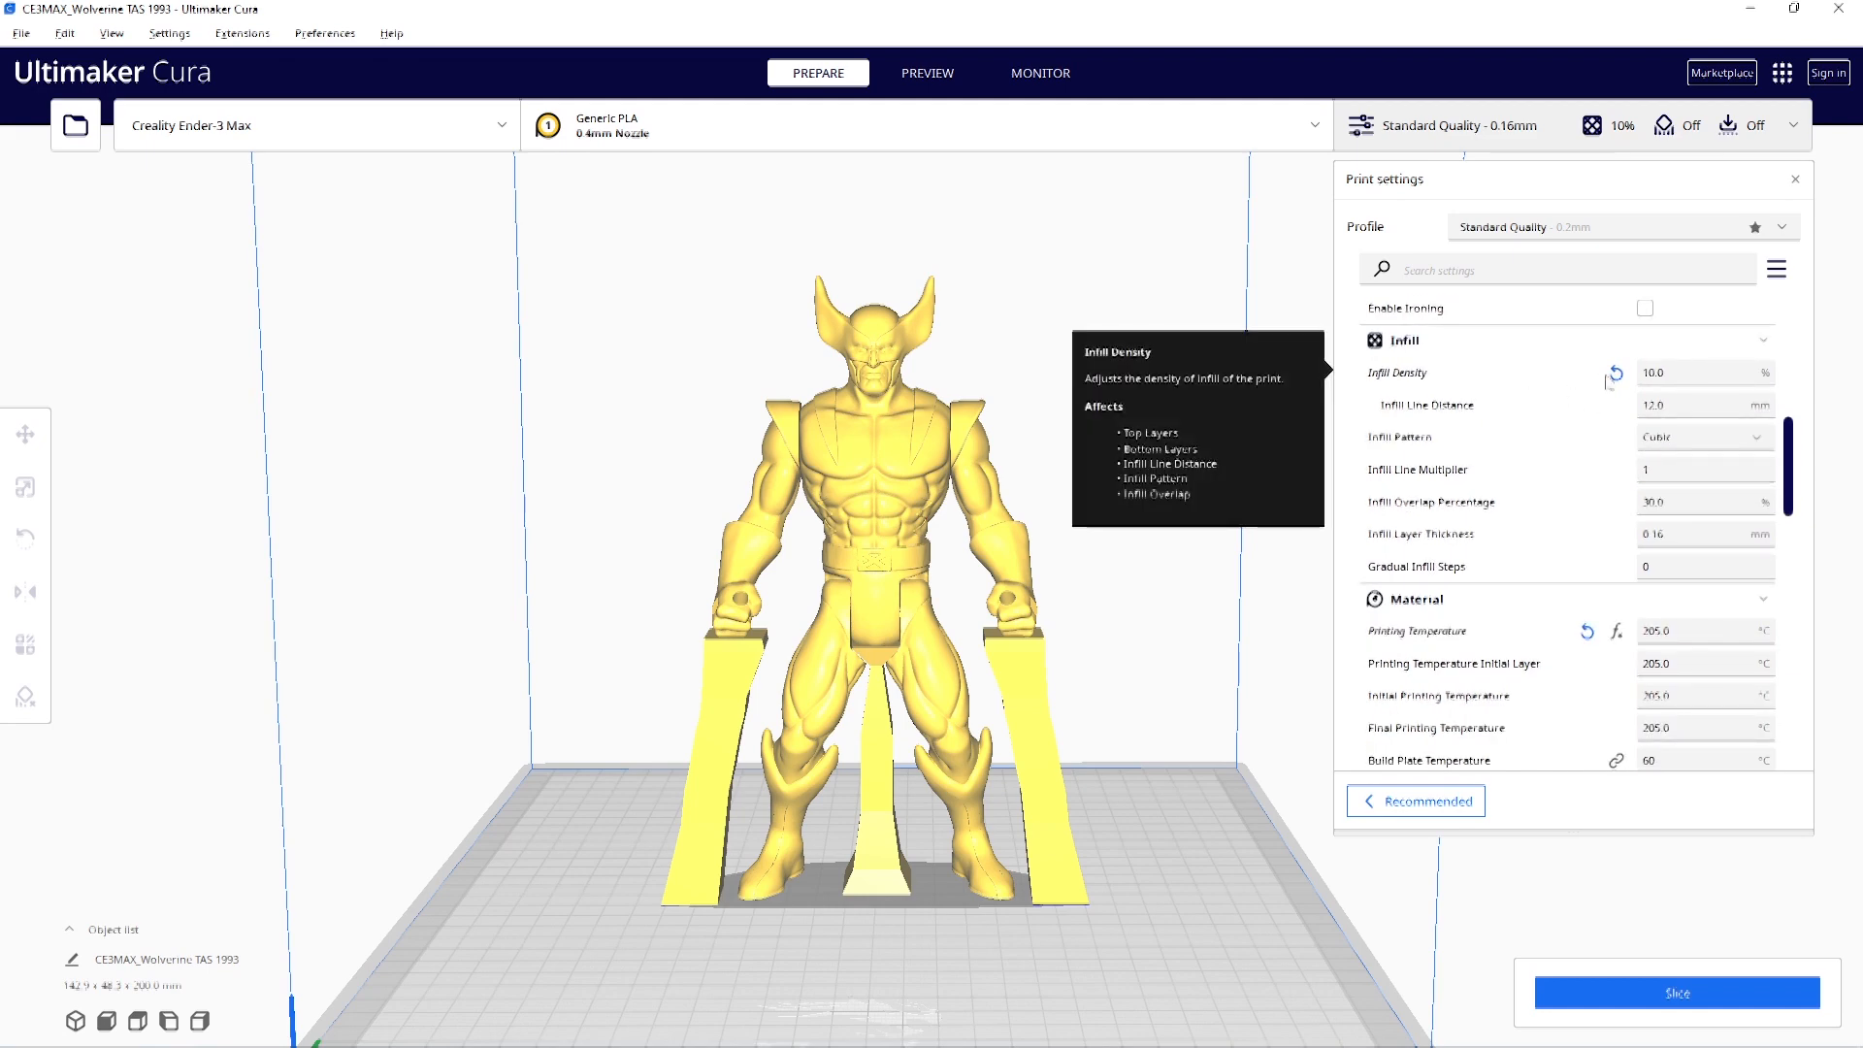
pyautogui.scroll(-3)
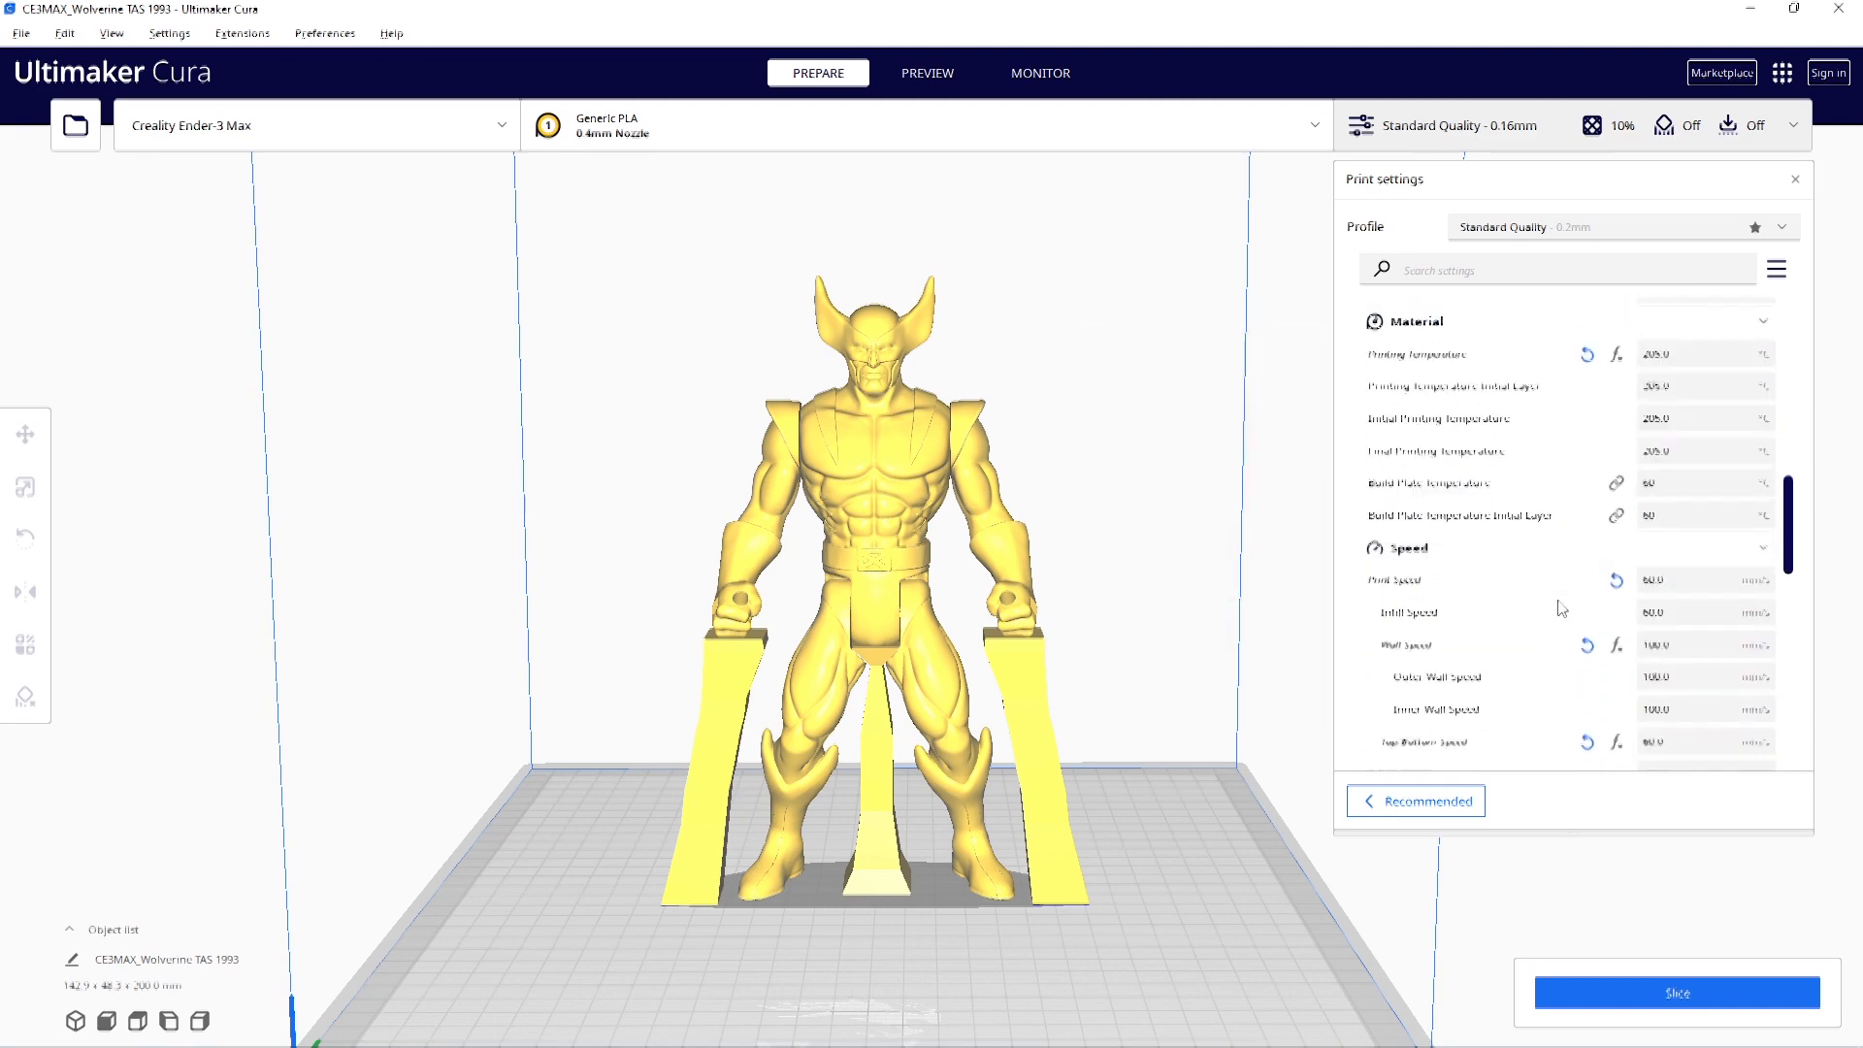
pyautogui.scroll(-3)
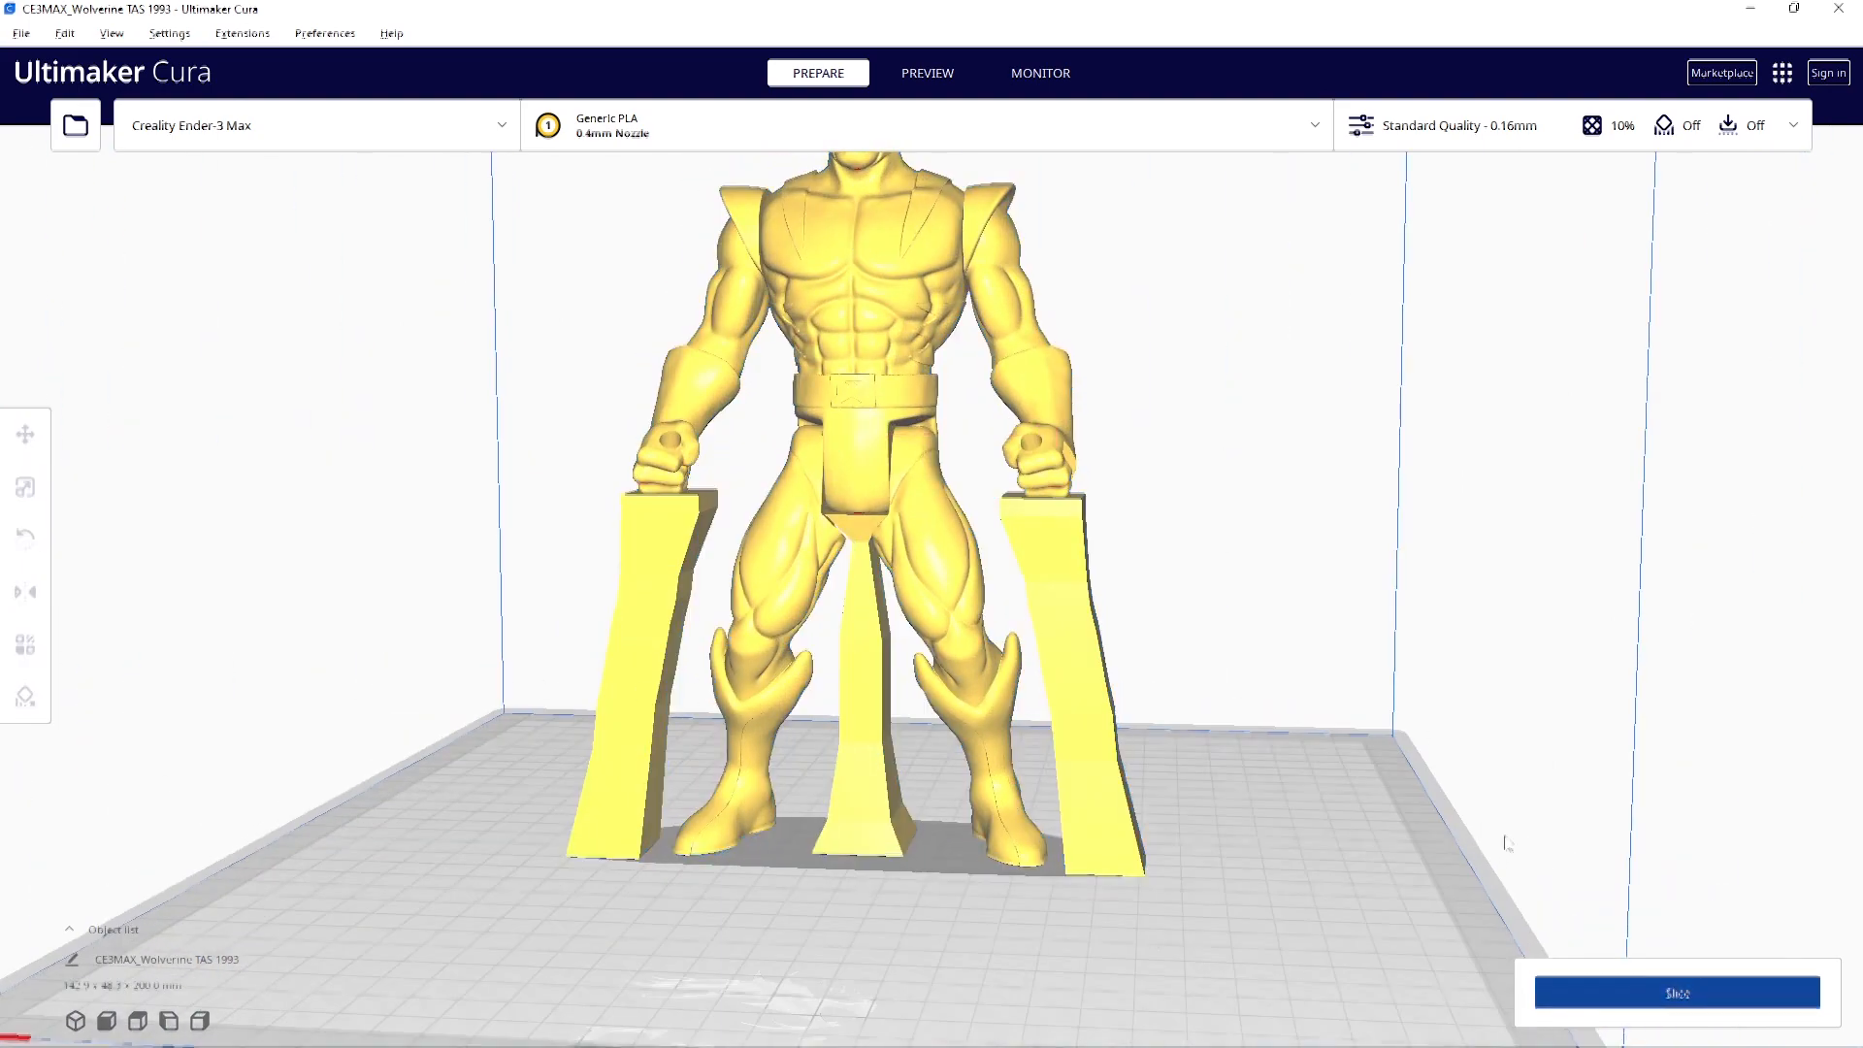
pyautogui.click(1674, 991)
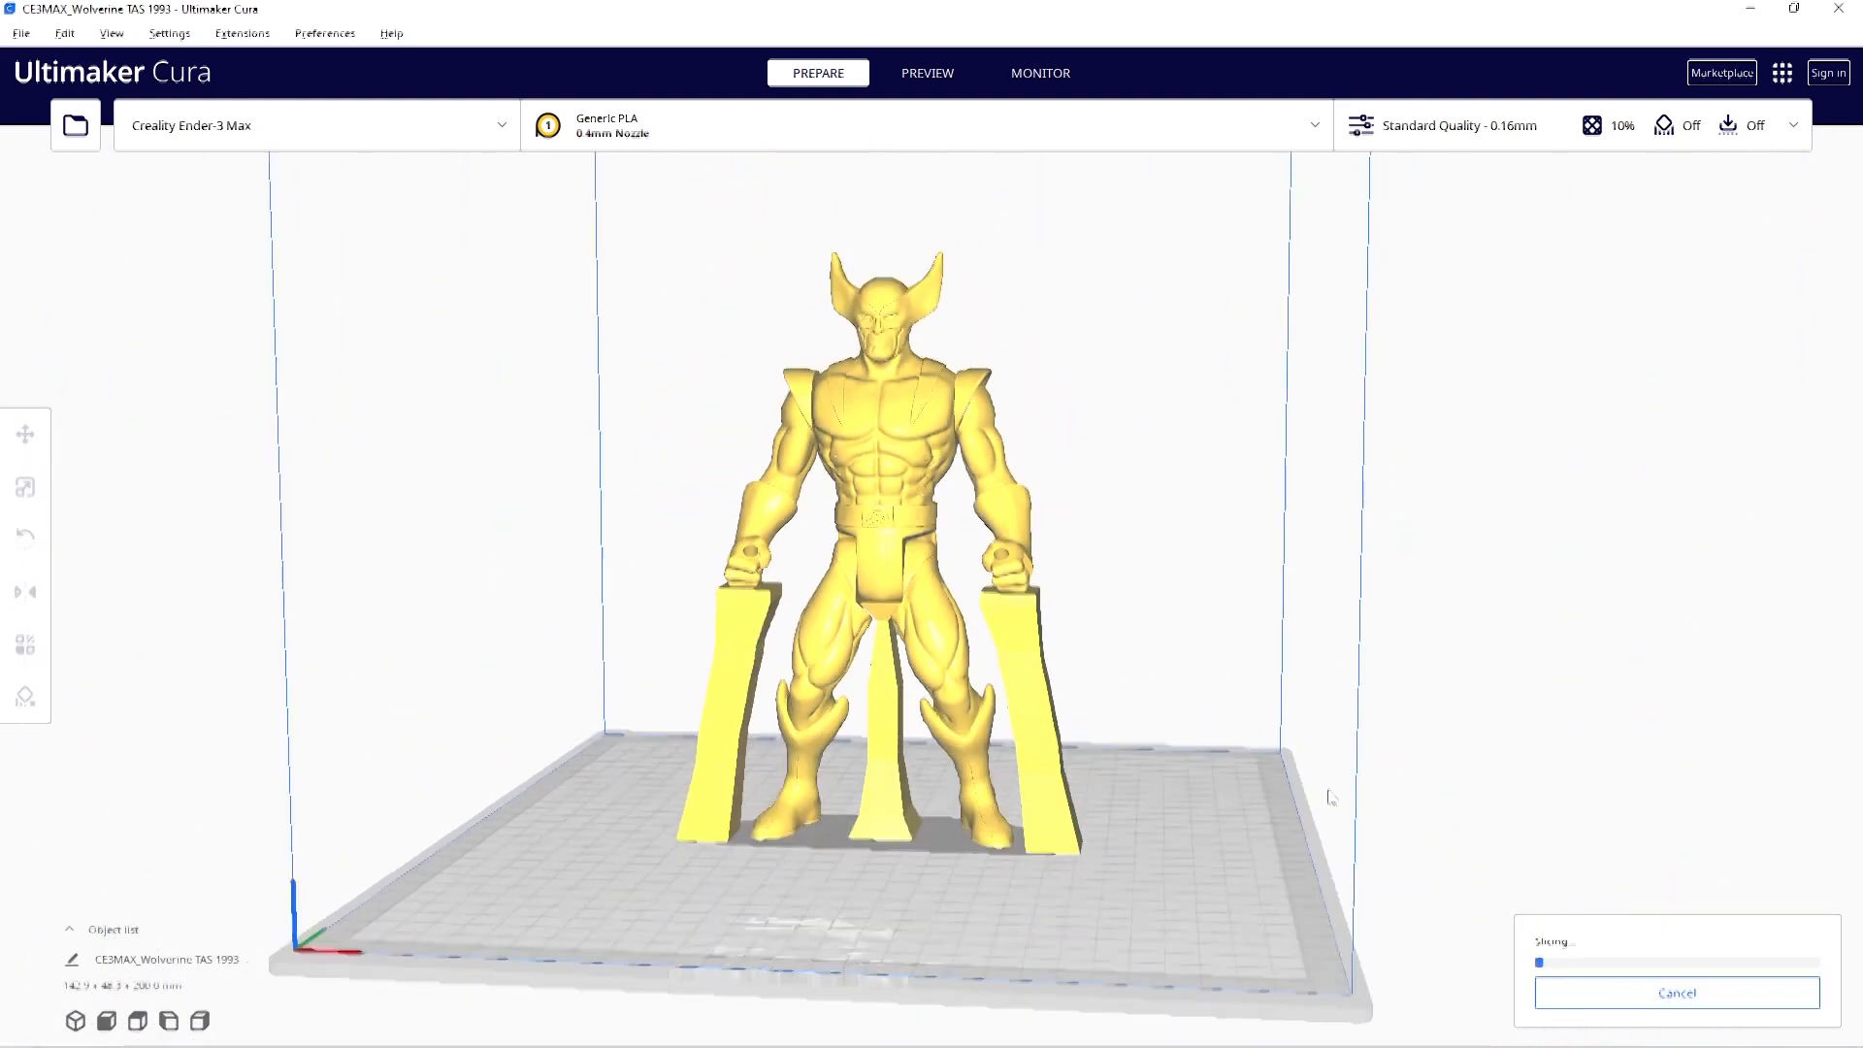